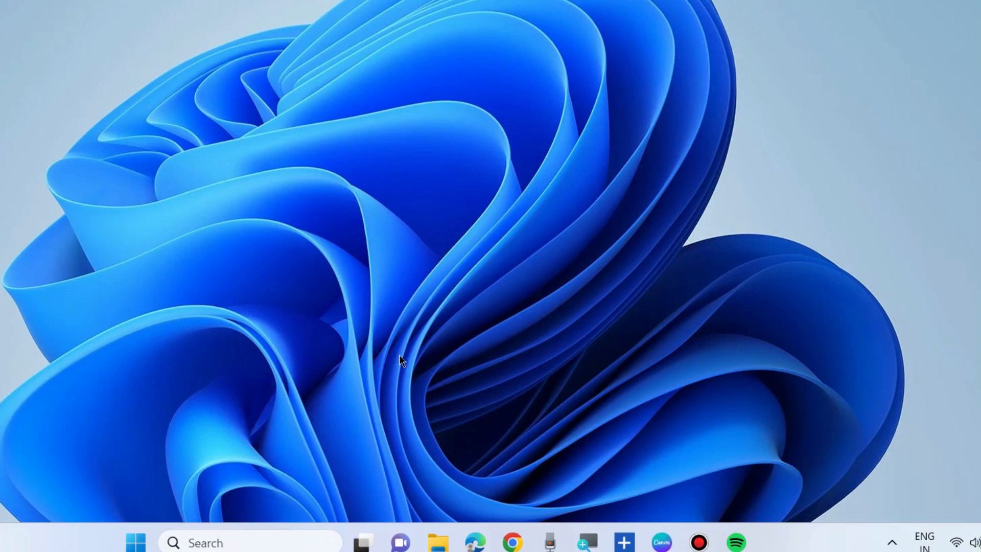
mouse_move(71, 462)
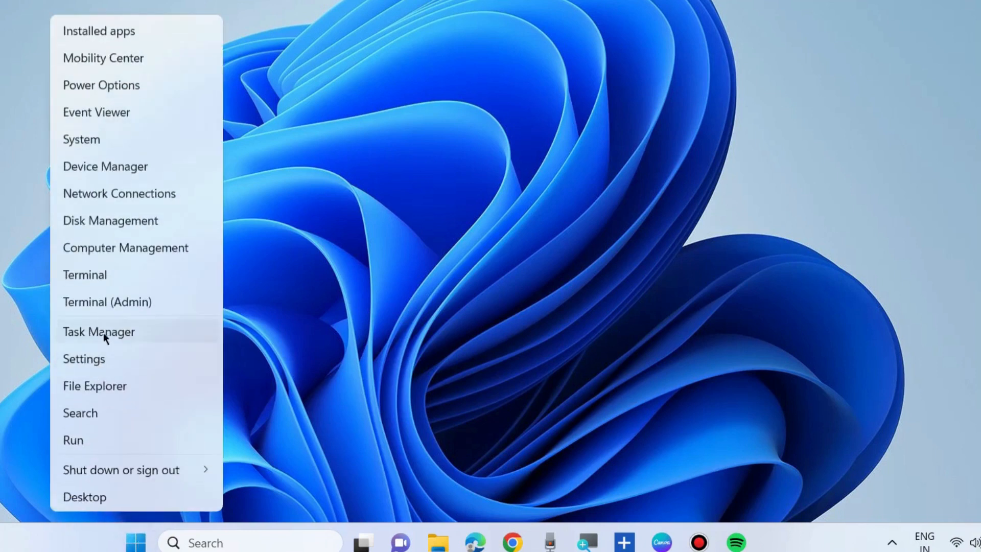
- End the Spotify task from Task Manager's list of running apps
left_click(98, 331)
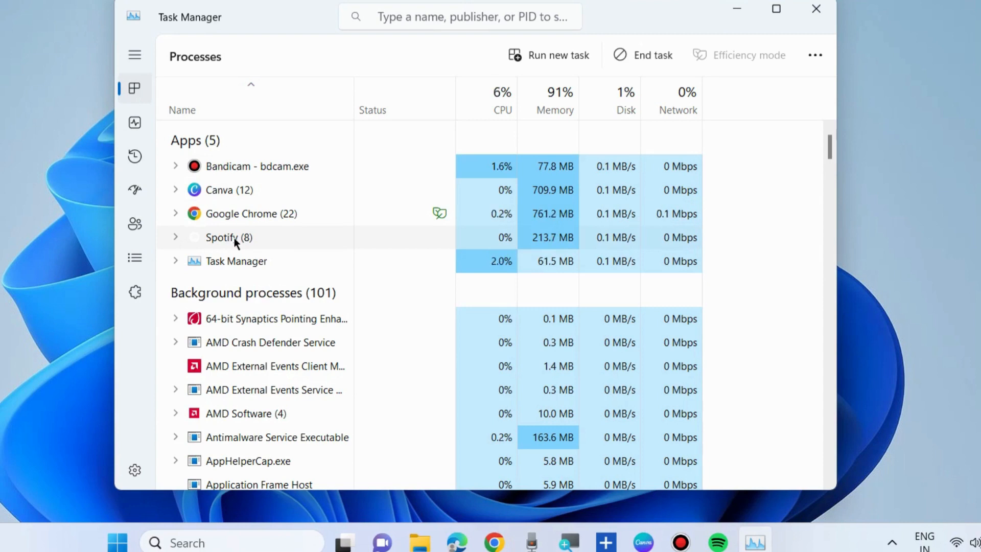
left_click(643, 55)
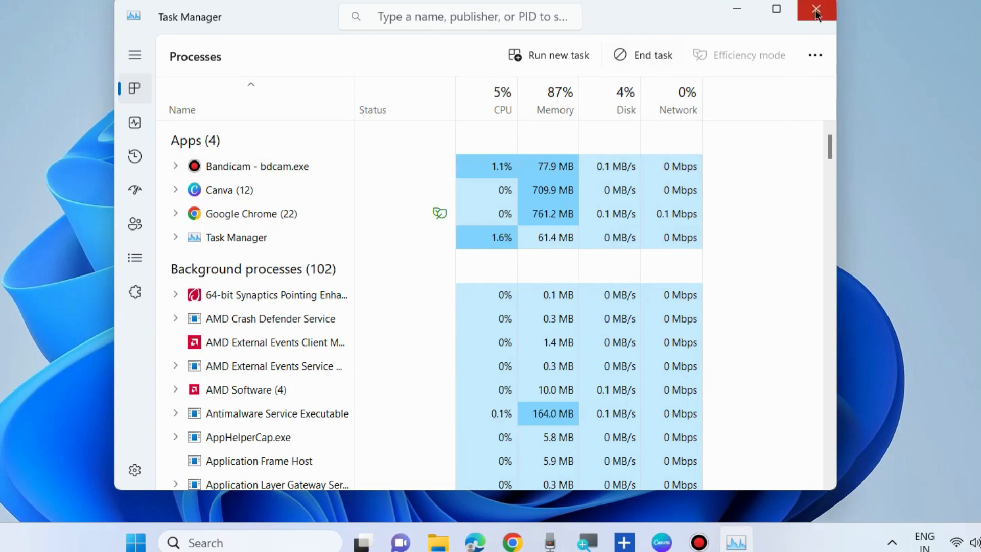
- Close Task Manager and reach Windows Security's Firewall & network protection page
left_click(815, 10)
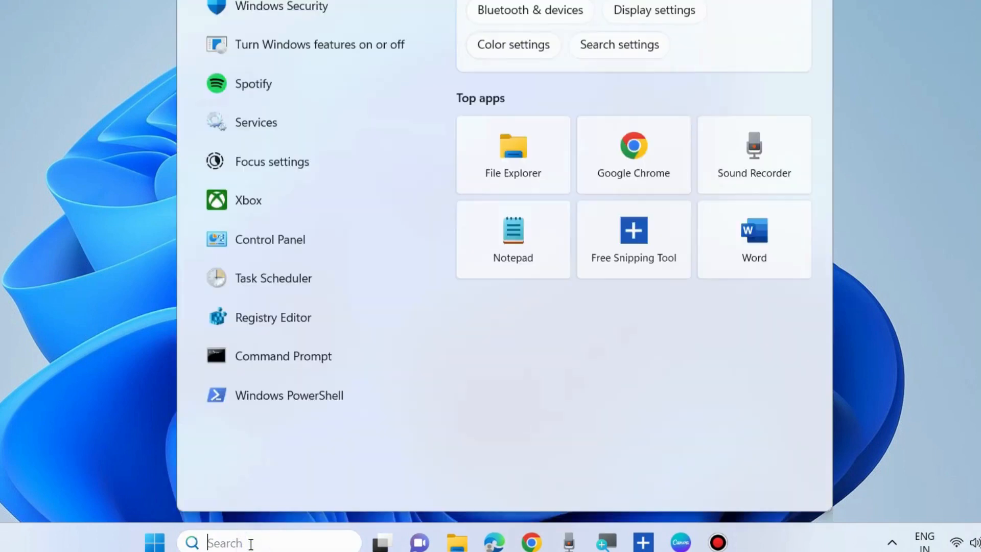
type("window security")
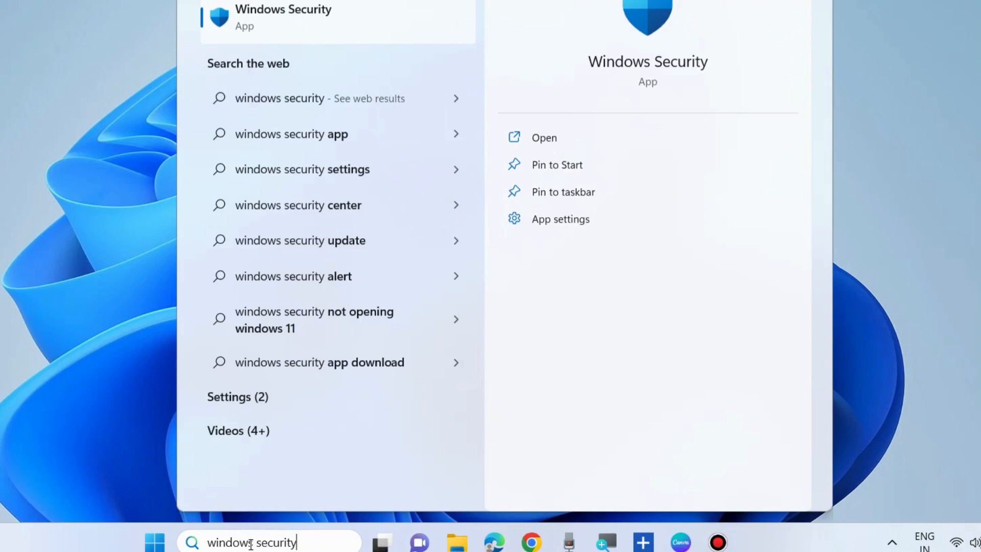
mouse_move(267, 24)
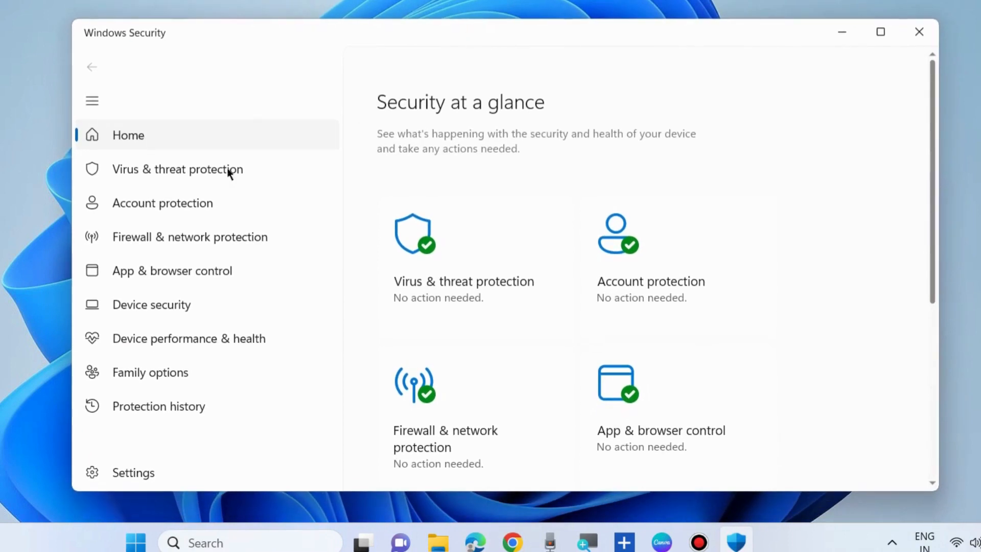
mouse_move(228, 307)
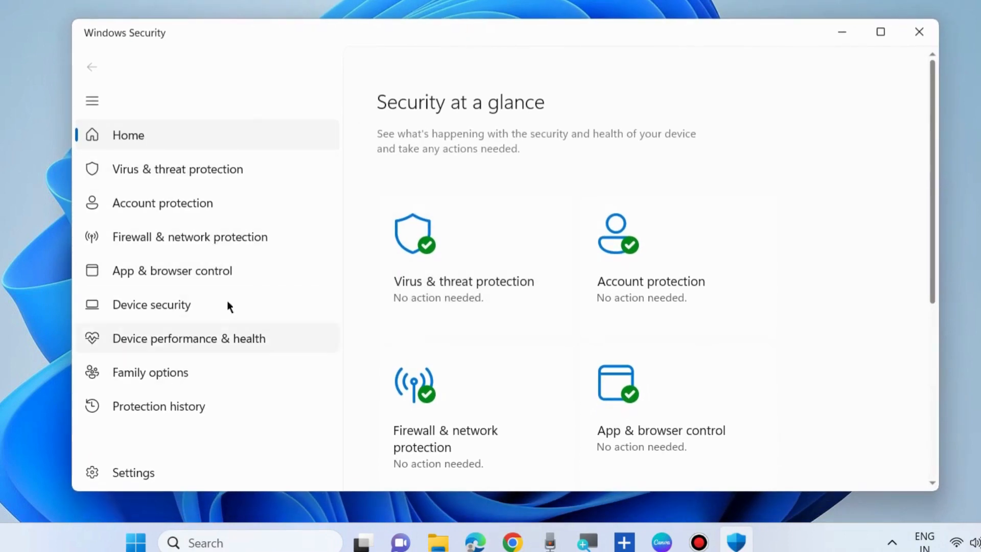
mouse_move(187, 291)
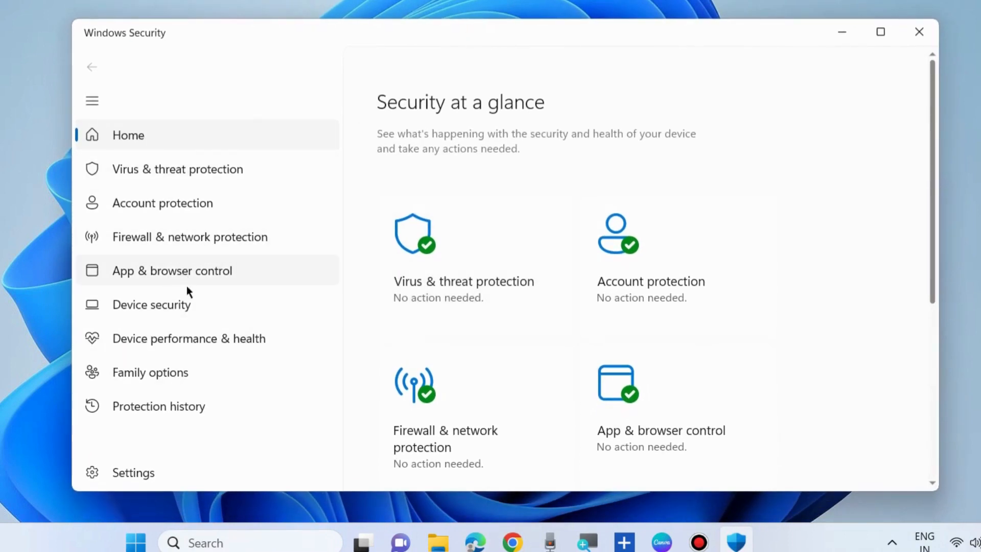
scroll("down", 3)
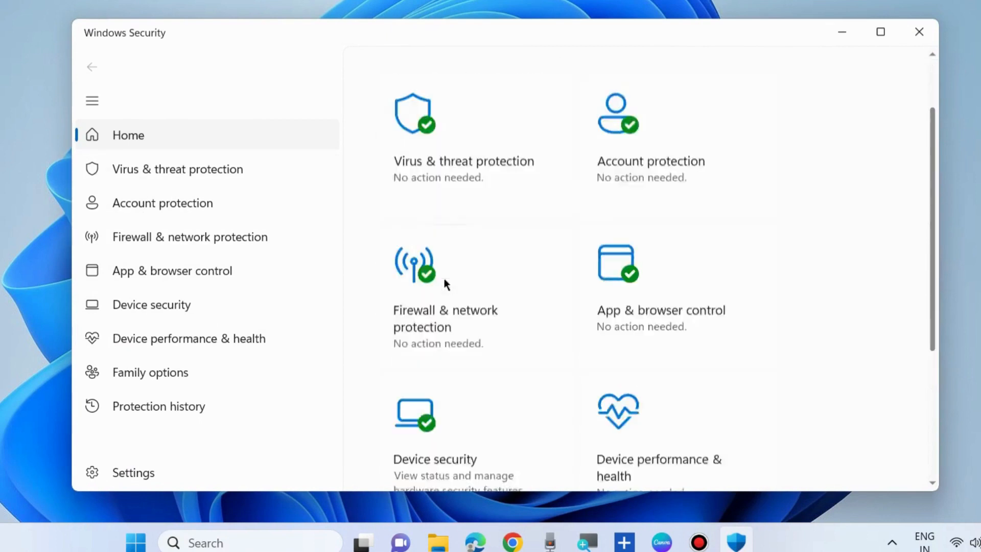
scroll("up", 3)
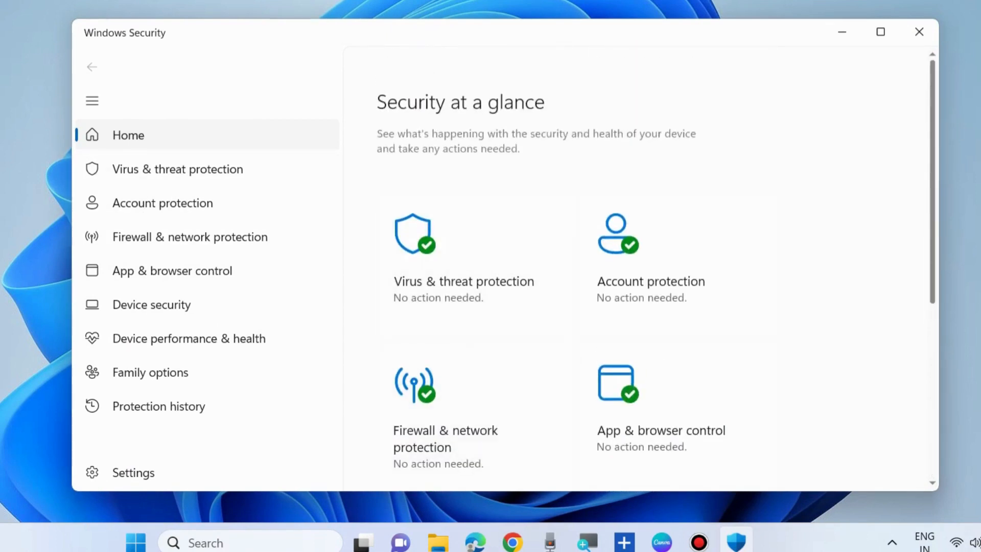
mouse_move(190, 237)
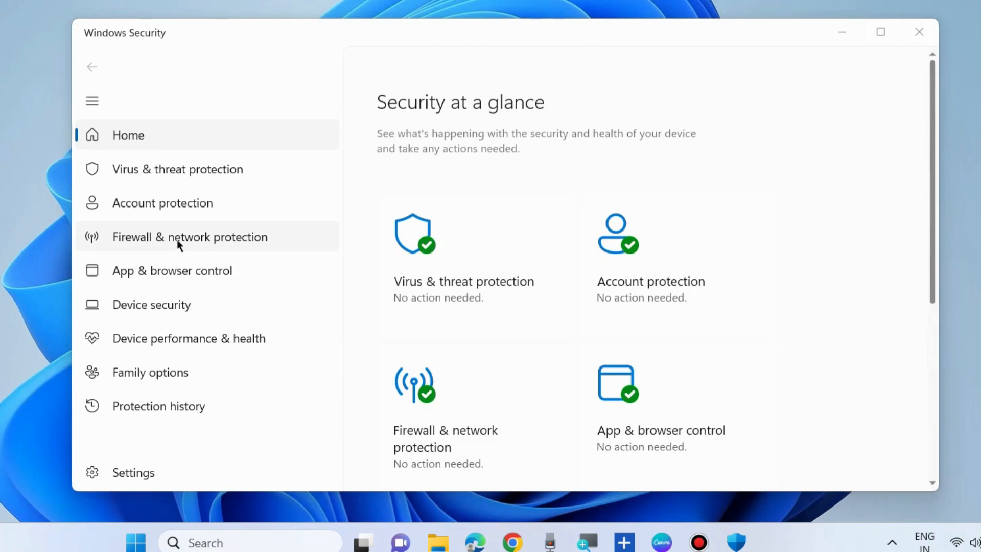
left_click(190, 236)
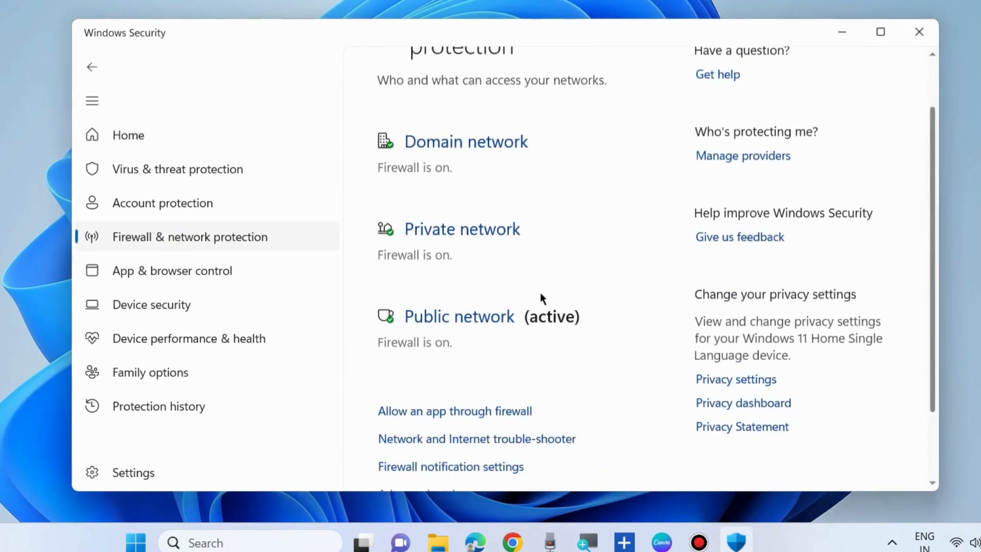
scroll("down", 3)
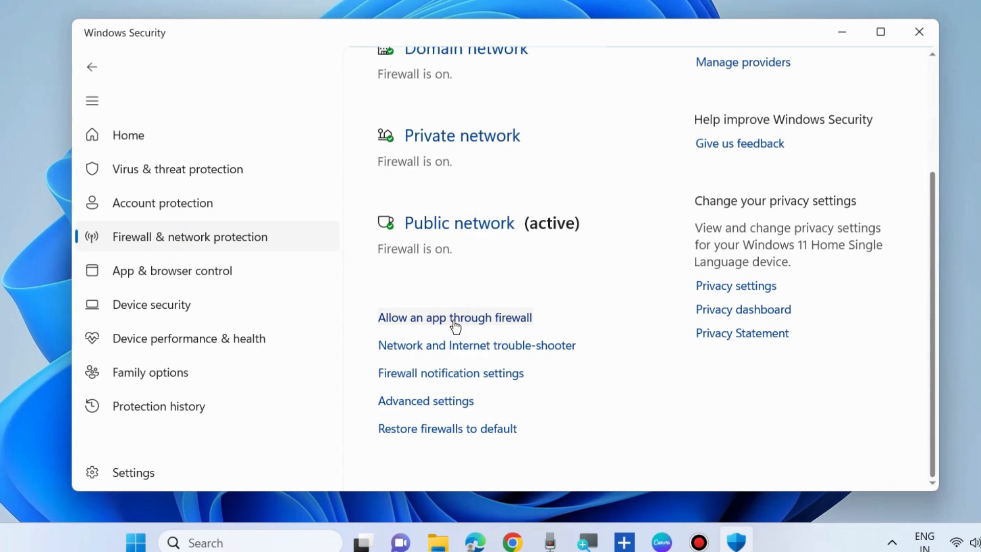
- In the firewall's allowed apps list, locate Spotify Music and unlock the list for editing
left_click(454, 317)
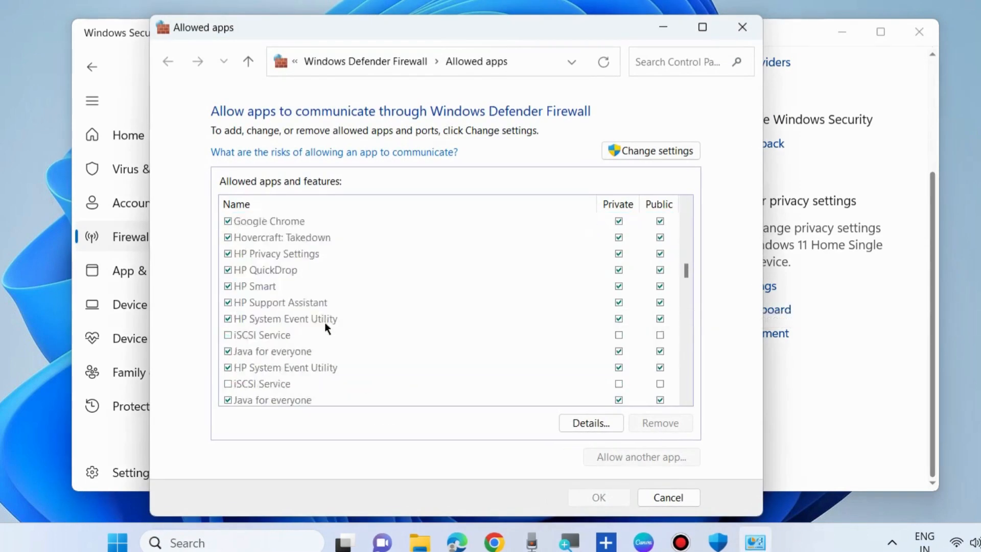
scroll("down", 3)
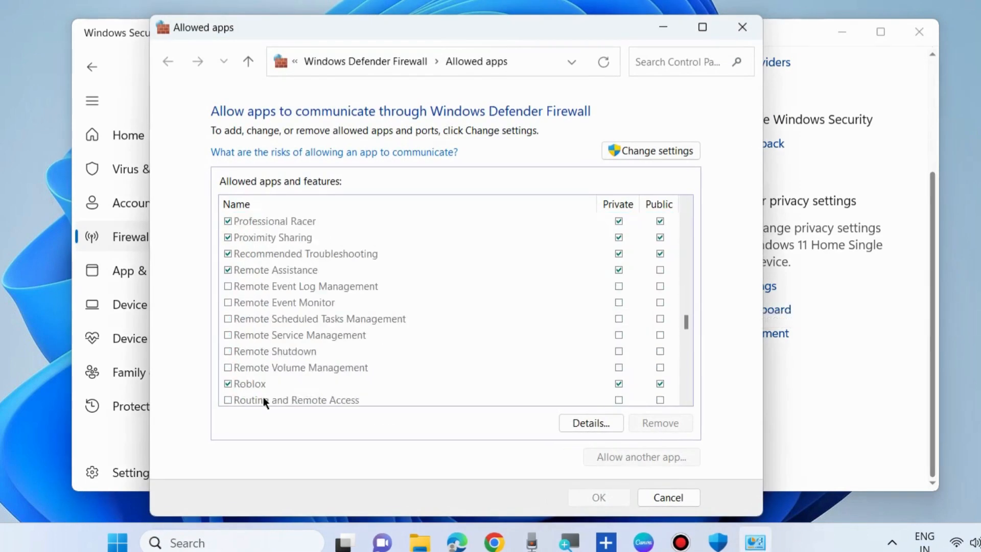
scroll("down", 3)
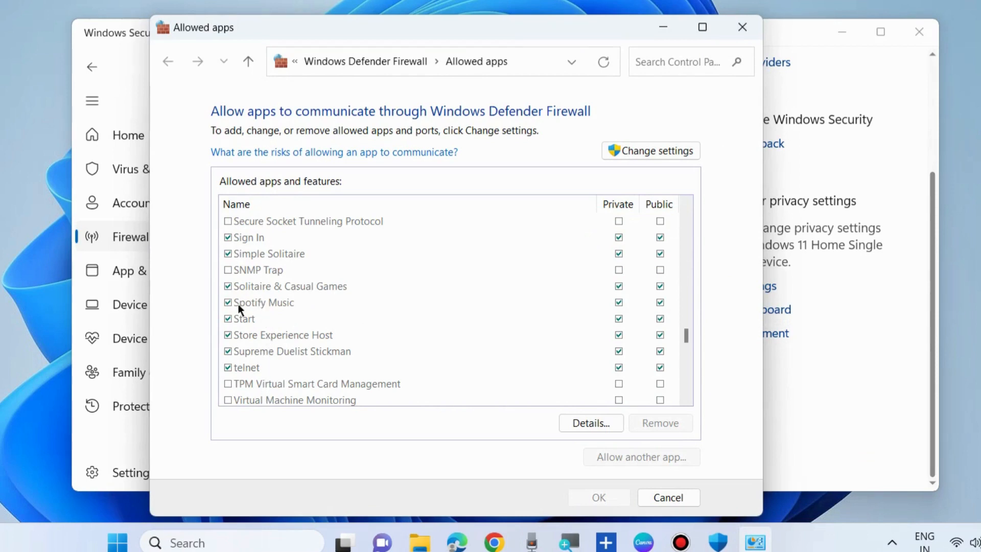
left_click(264, 303)
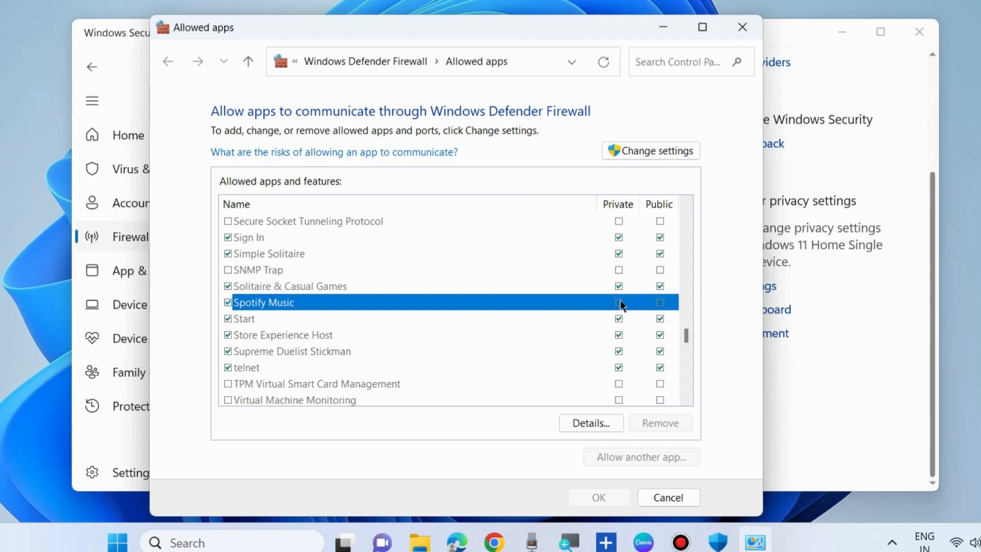
mouse_move(598, 310)
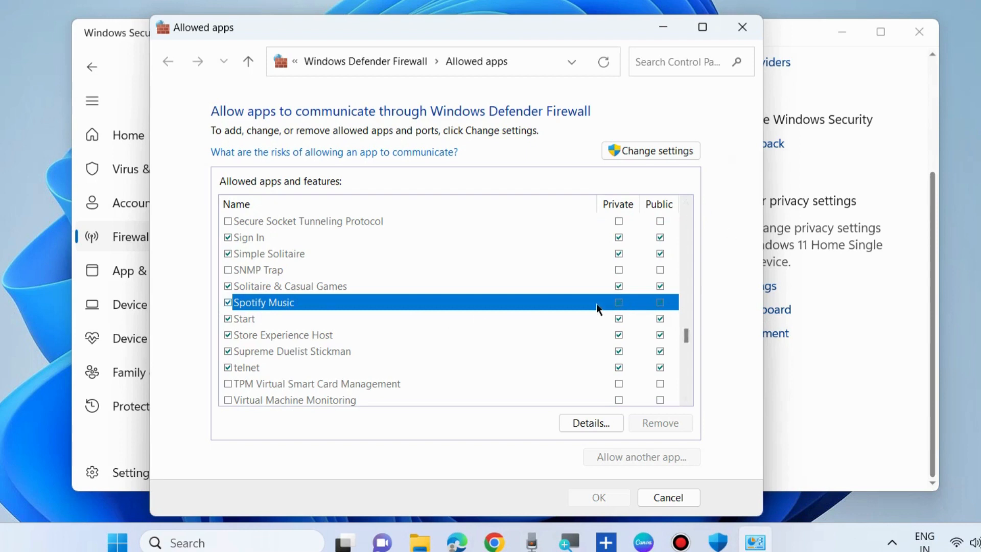
mouse_move(648, 310)
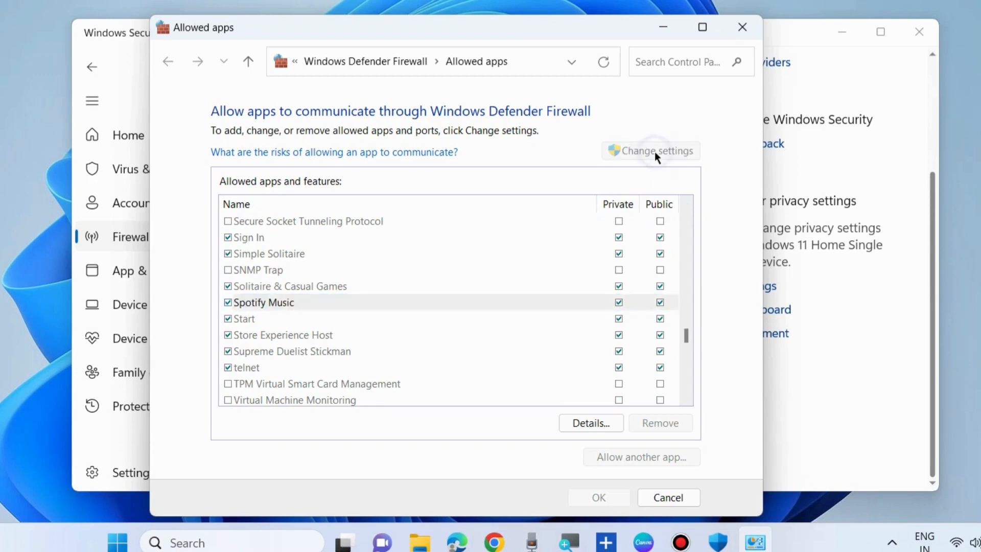
left_click(264, 302)
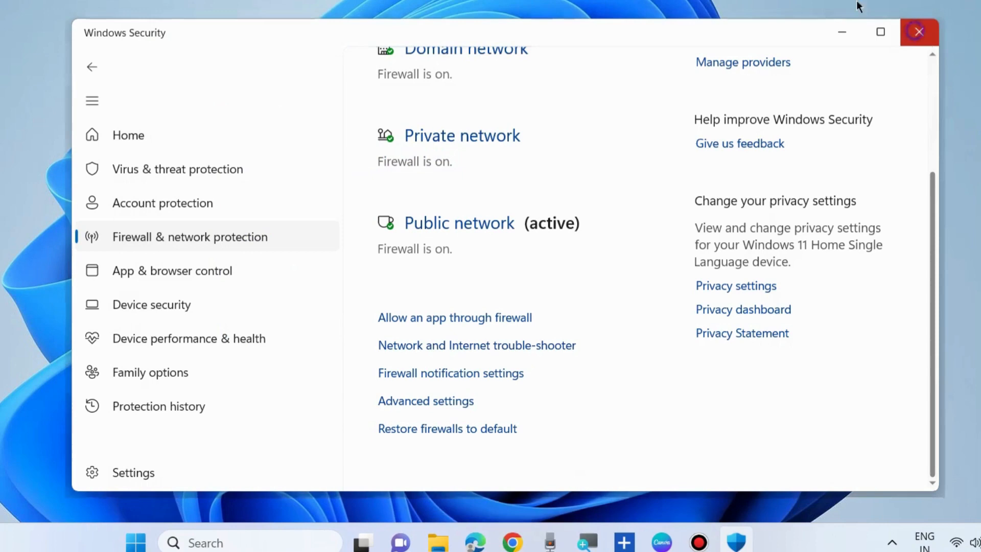
- Close Windows Security and show Spotify in the Microsoft Store Library of installed apps
left_click(918, 31)
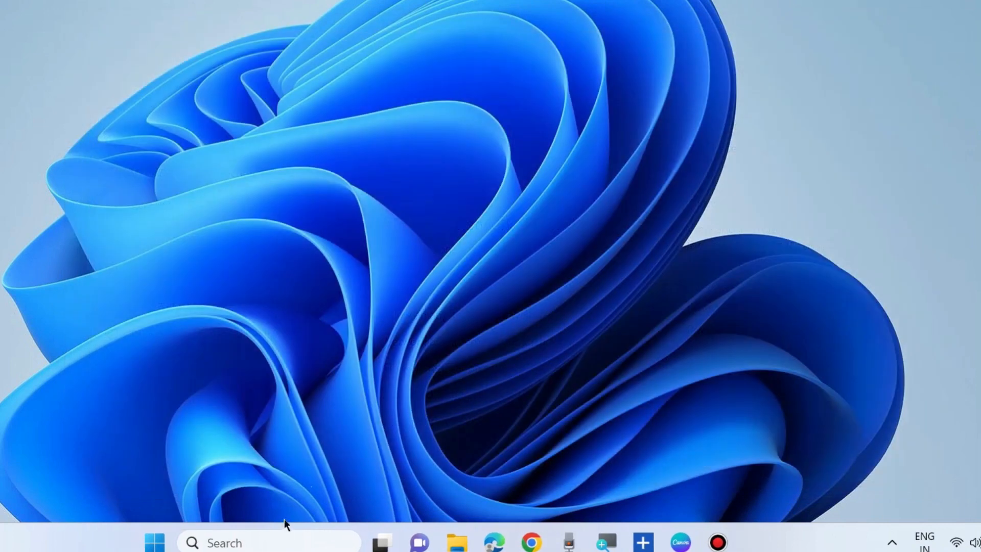
type("st")
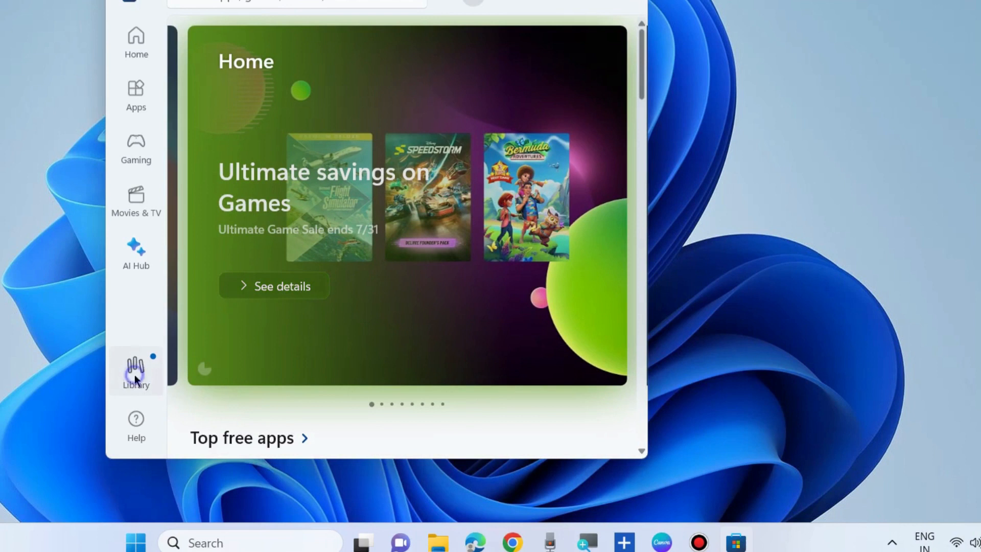
left_click(136, 372)
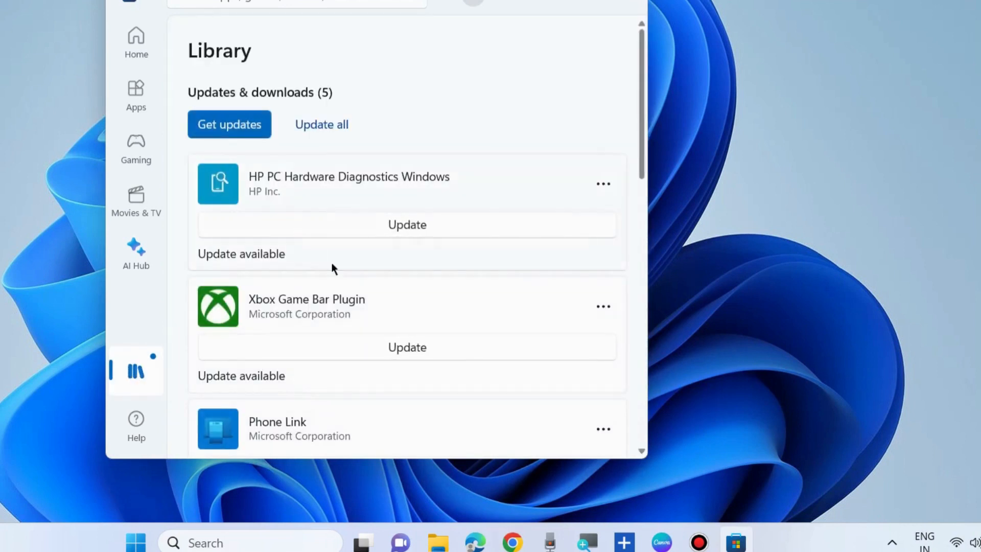
scroll("down", 3)
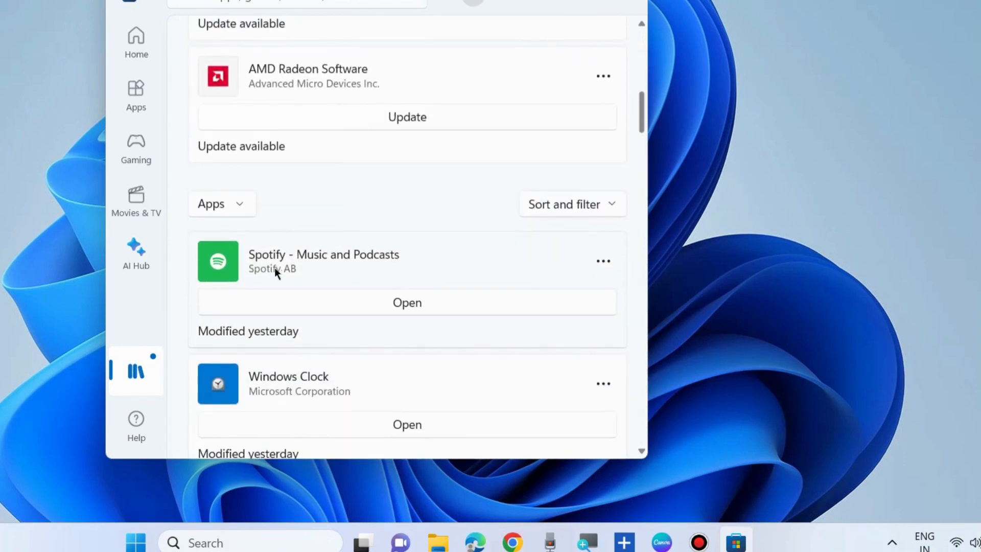
mouse_move(438, 295)
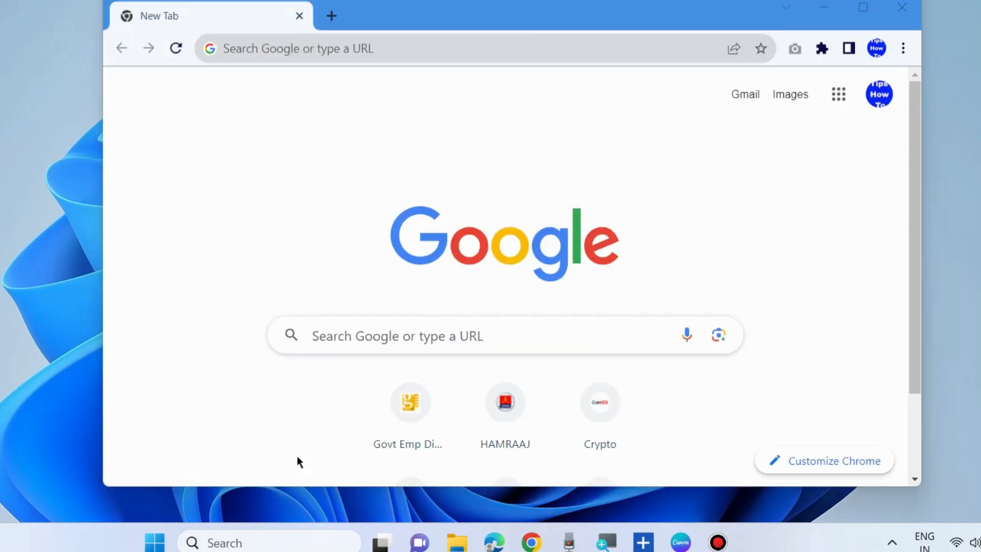
- Launch Spotify from Windows search with 'sp'
type("sp")
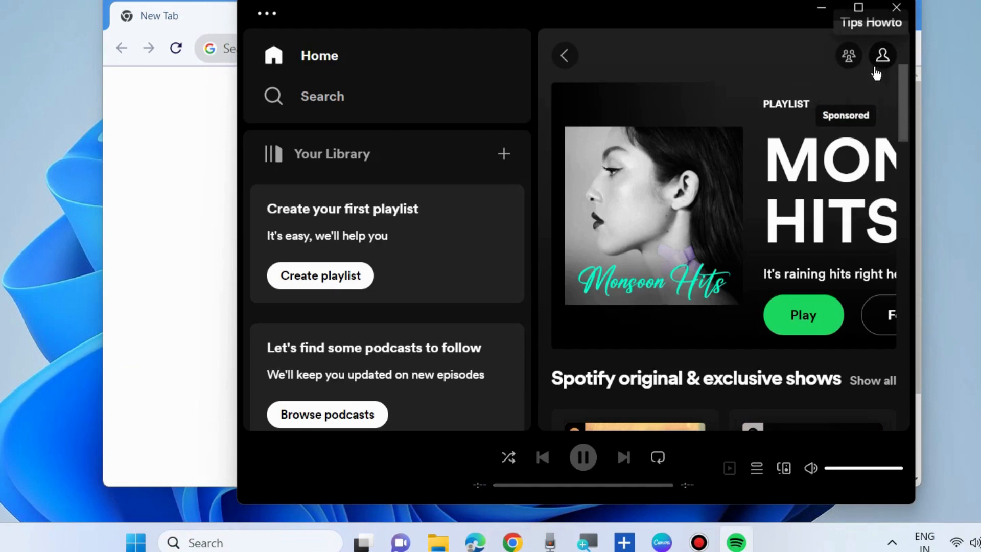
- In Spotify's Settings, reach the Storage section and clear the cache to 0 MB
left_click(882, 56)
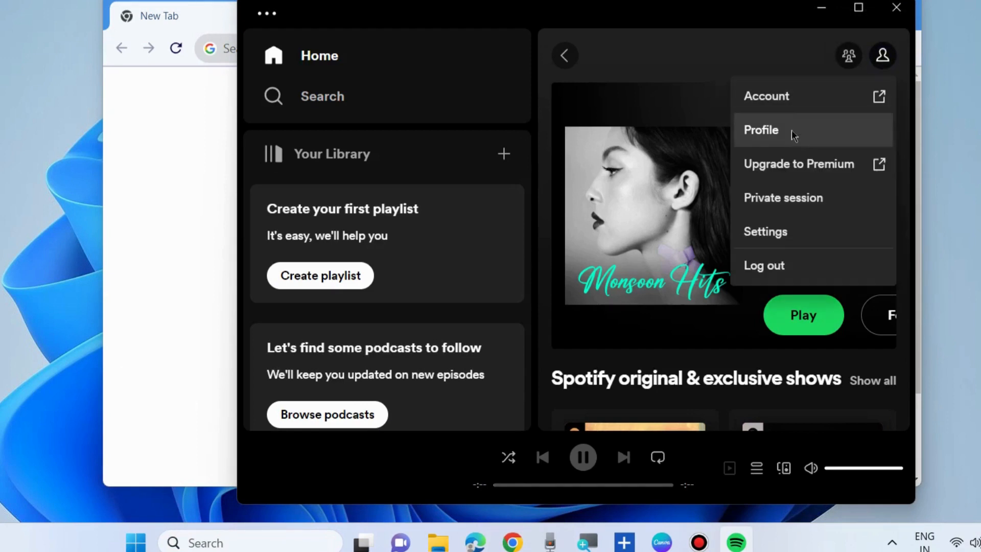
left_click(765, 232)
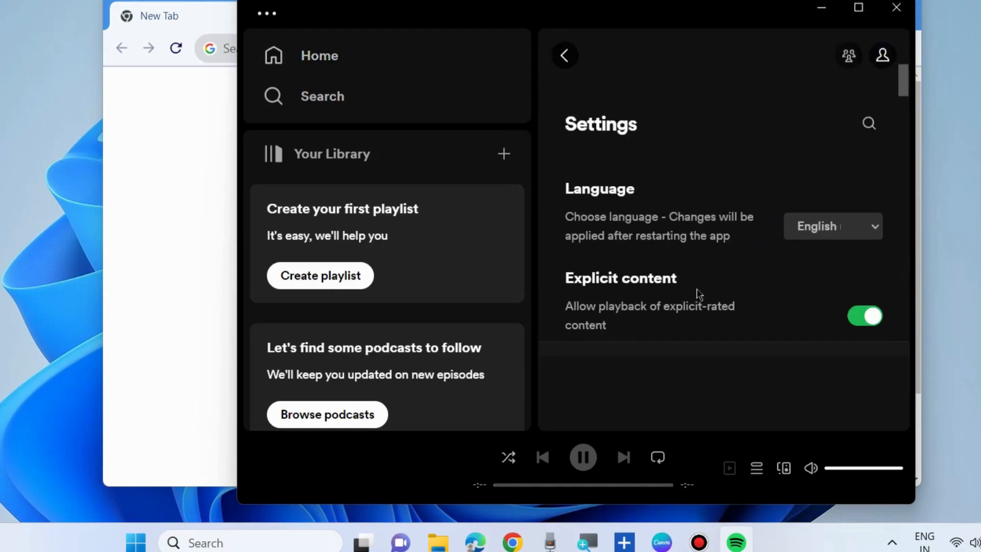
scroll("down", 3)
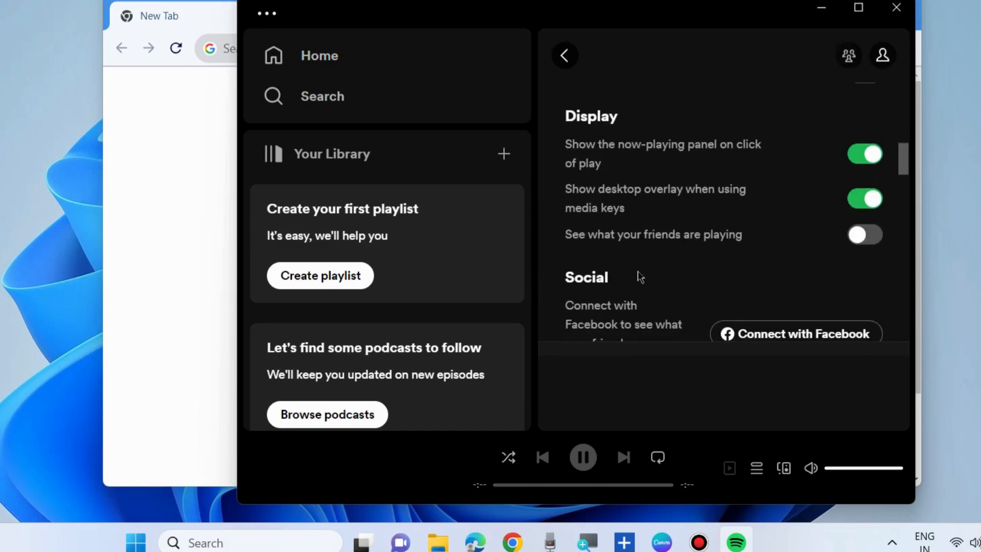
scroll("down", 3)
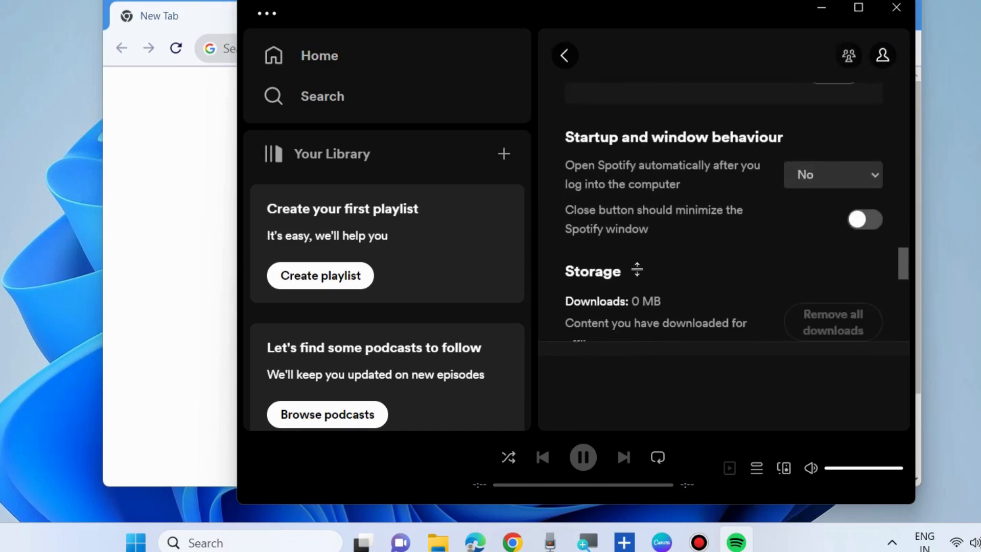
scroll("down", 3)
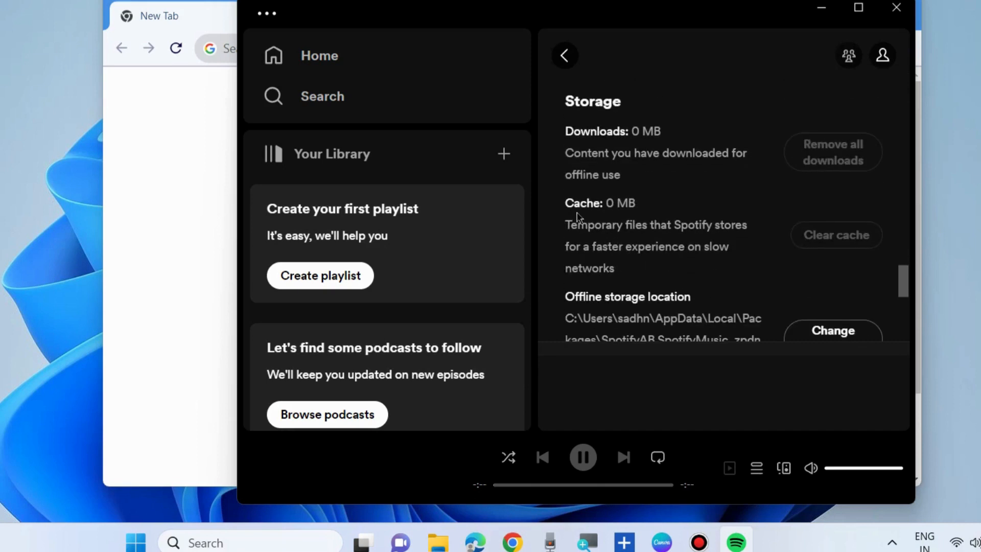
mouse_move(836, 239)
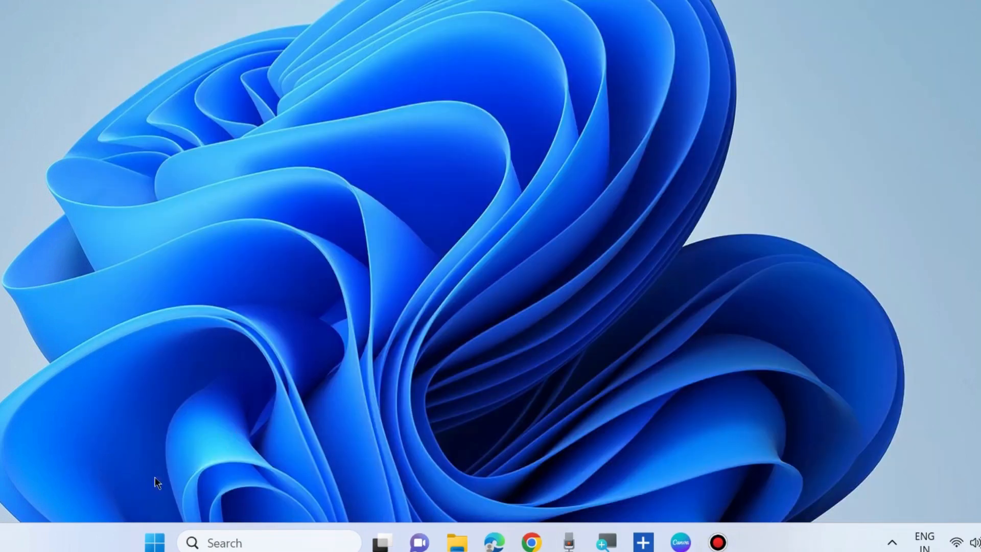
- In Windows Settings > Network & internet > Proxy, switch off Automatically detect settings
right_click(154, 542)
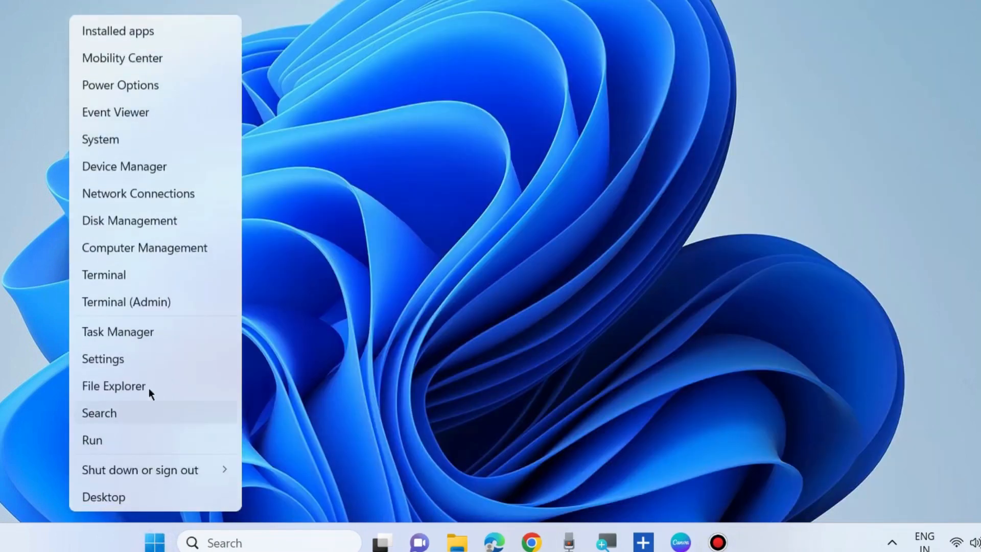
left_click(102, 359)
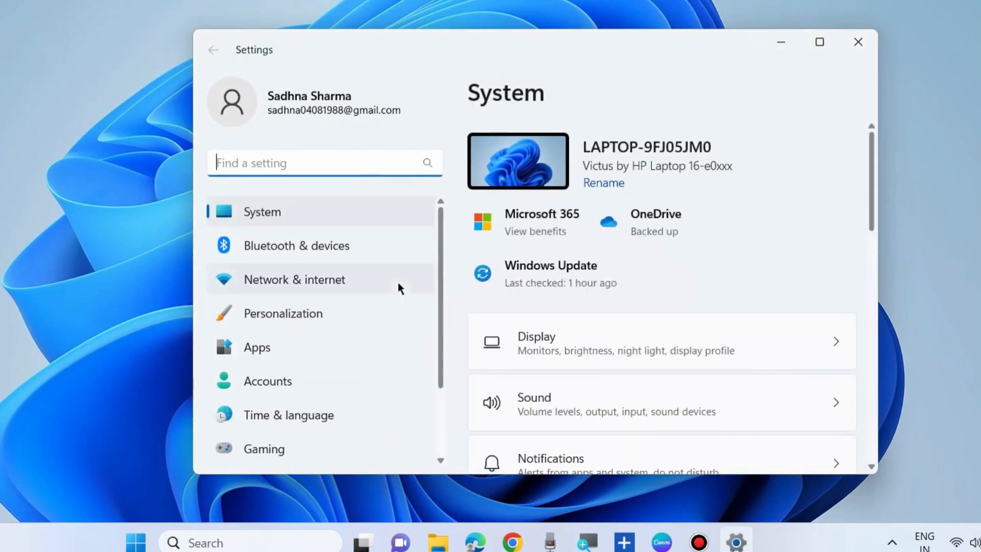
mouse_move(297, 291)
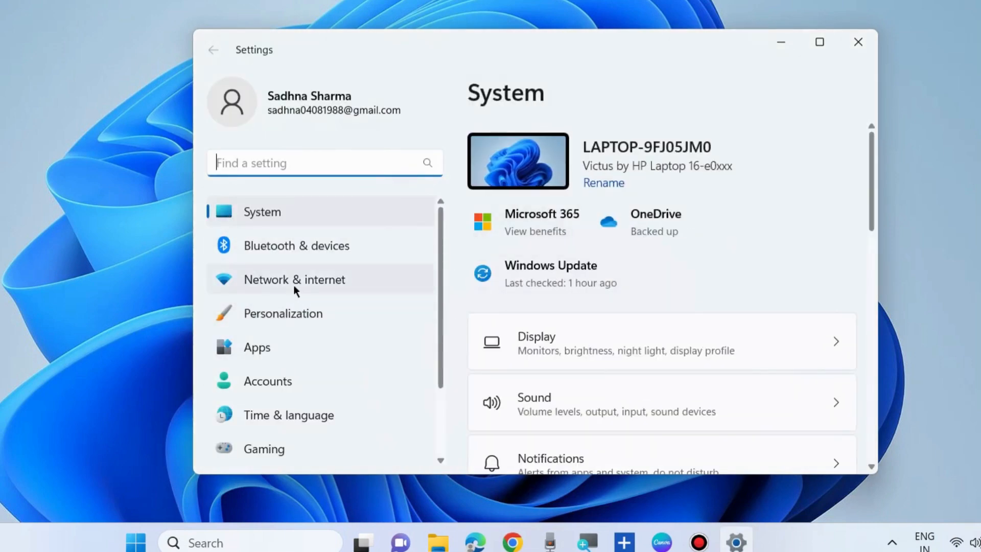
left_click(295, 279)
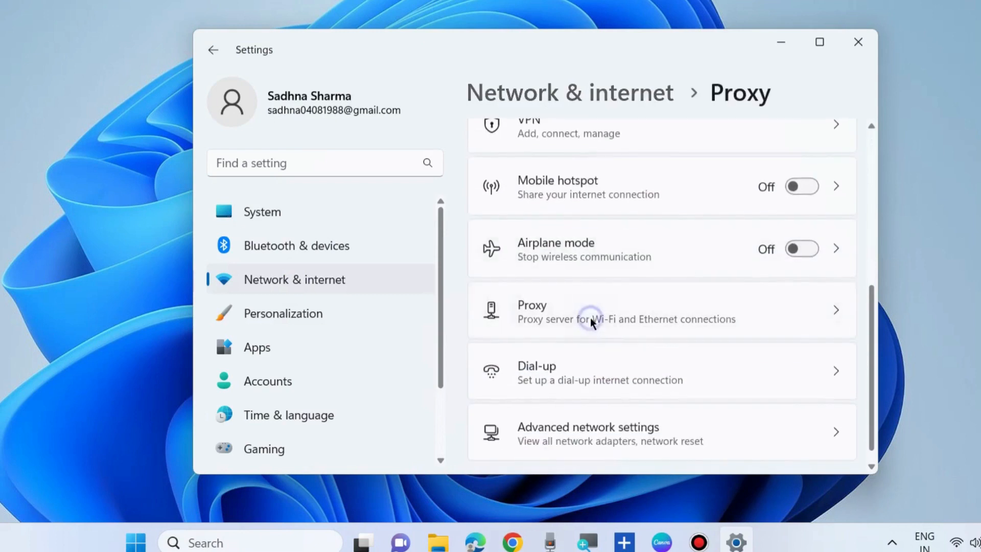
left_click(626, 311)
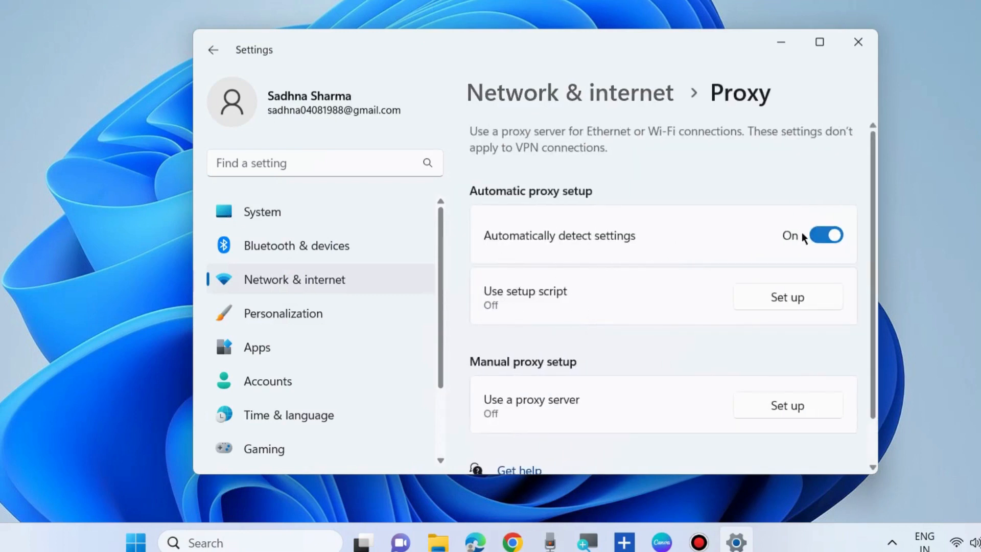
left_click(826, 235)
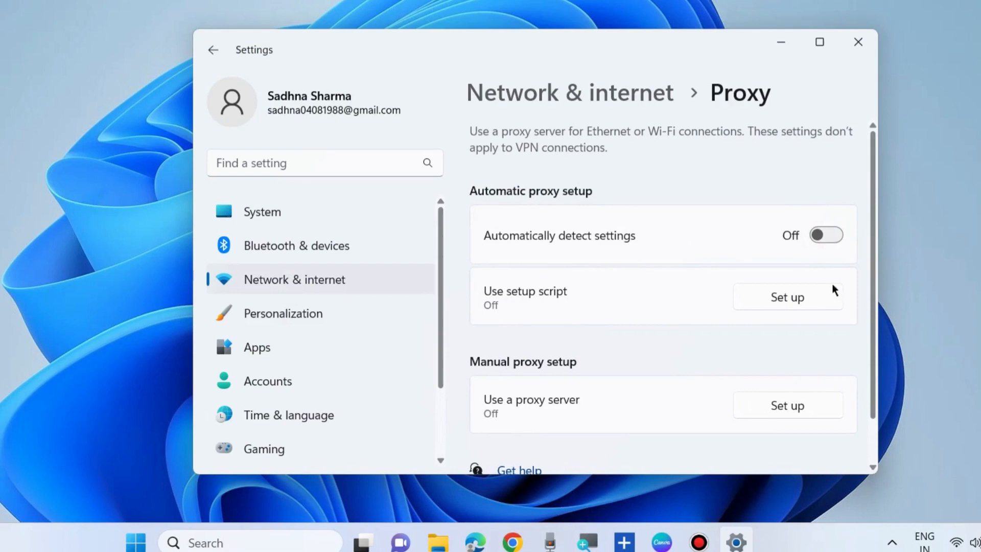